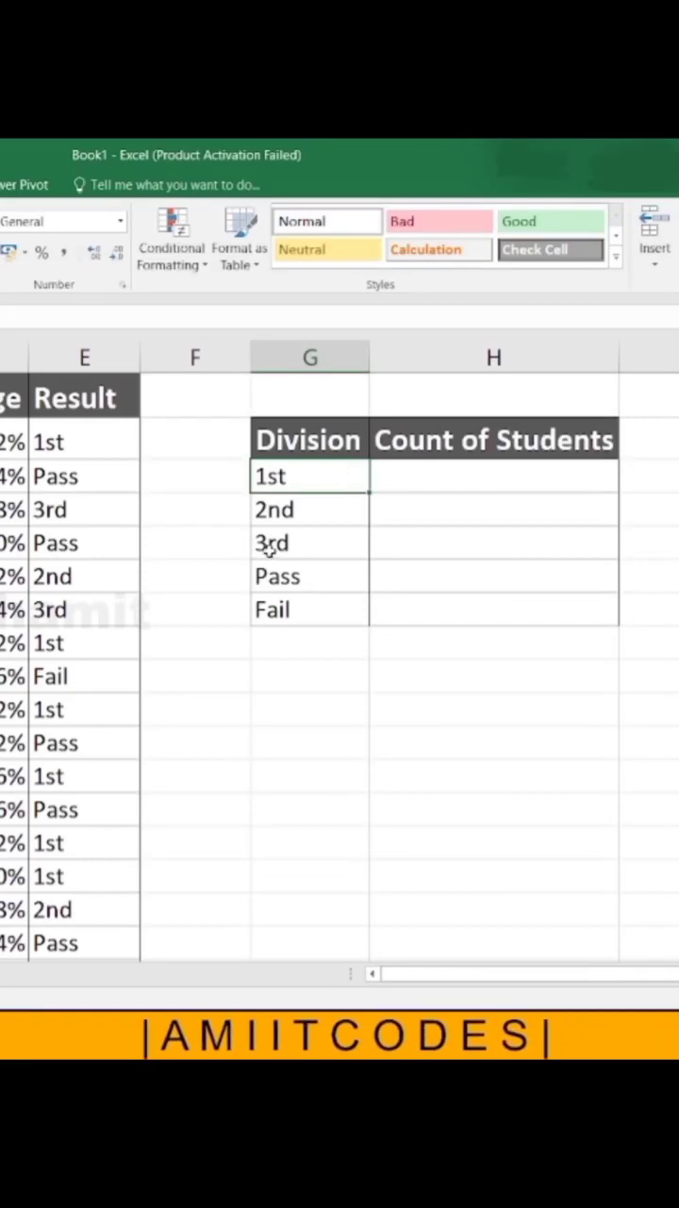
- Start a COUNTIF in the cell beside 1st over the absolute Result range $E$2:$E$26
click(310, 544)
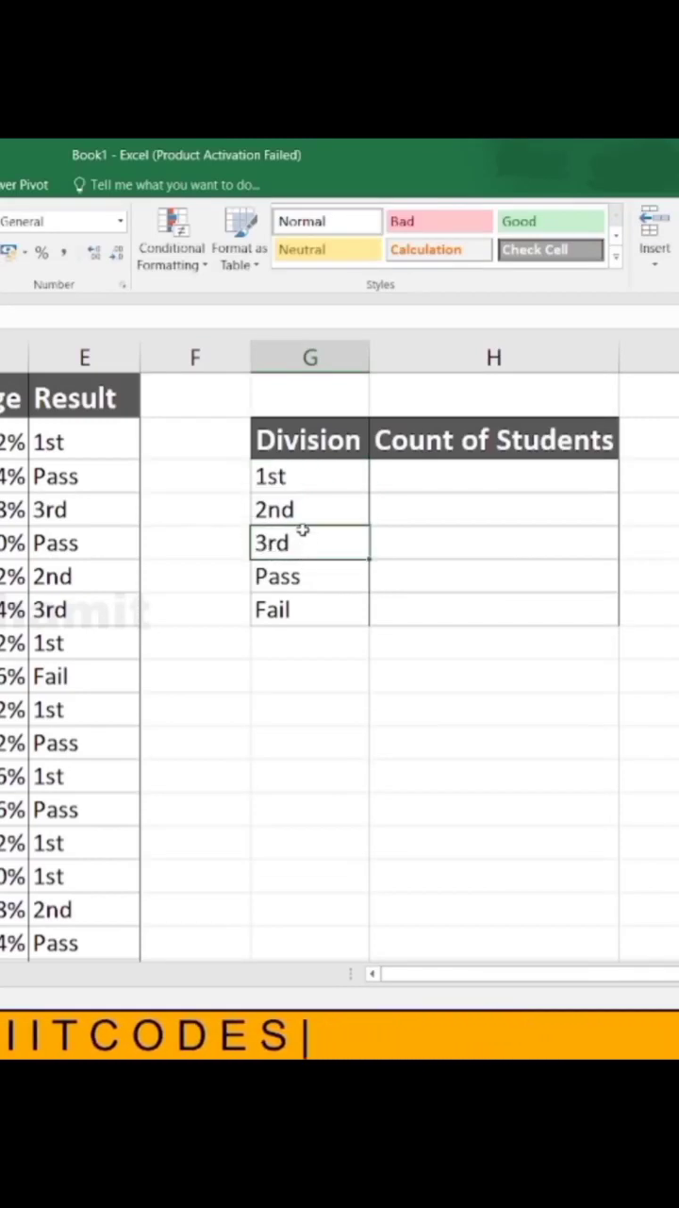
click(309, 476)
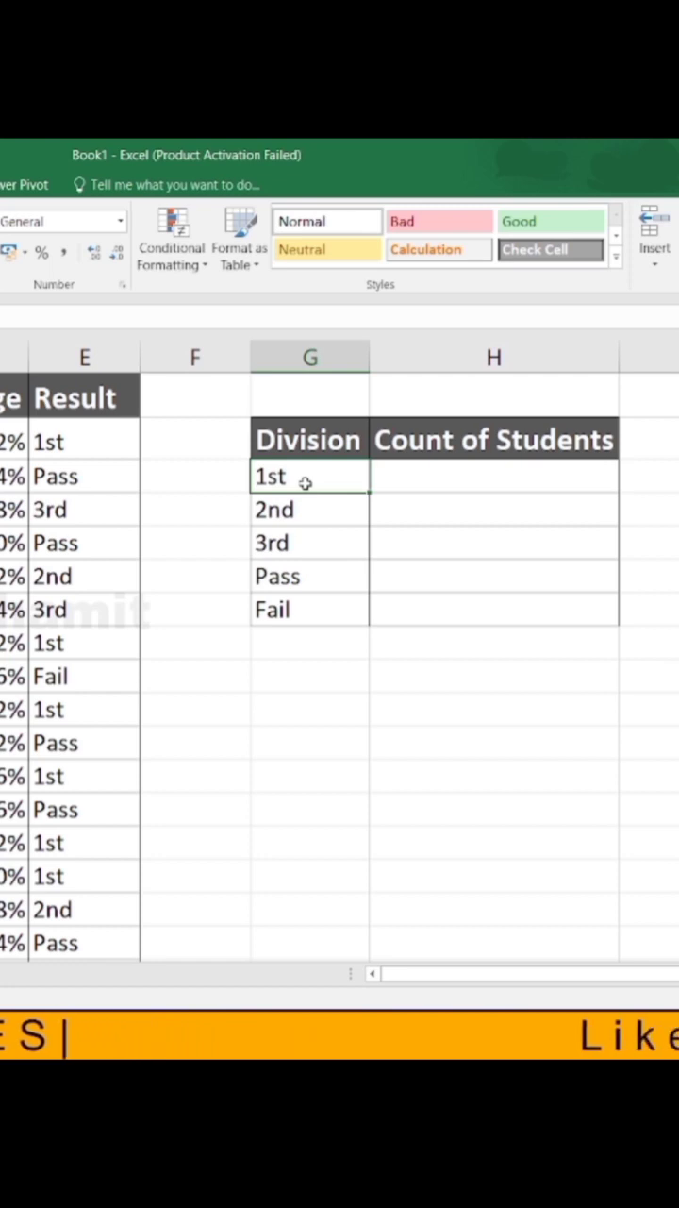
click(495, 476)
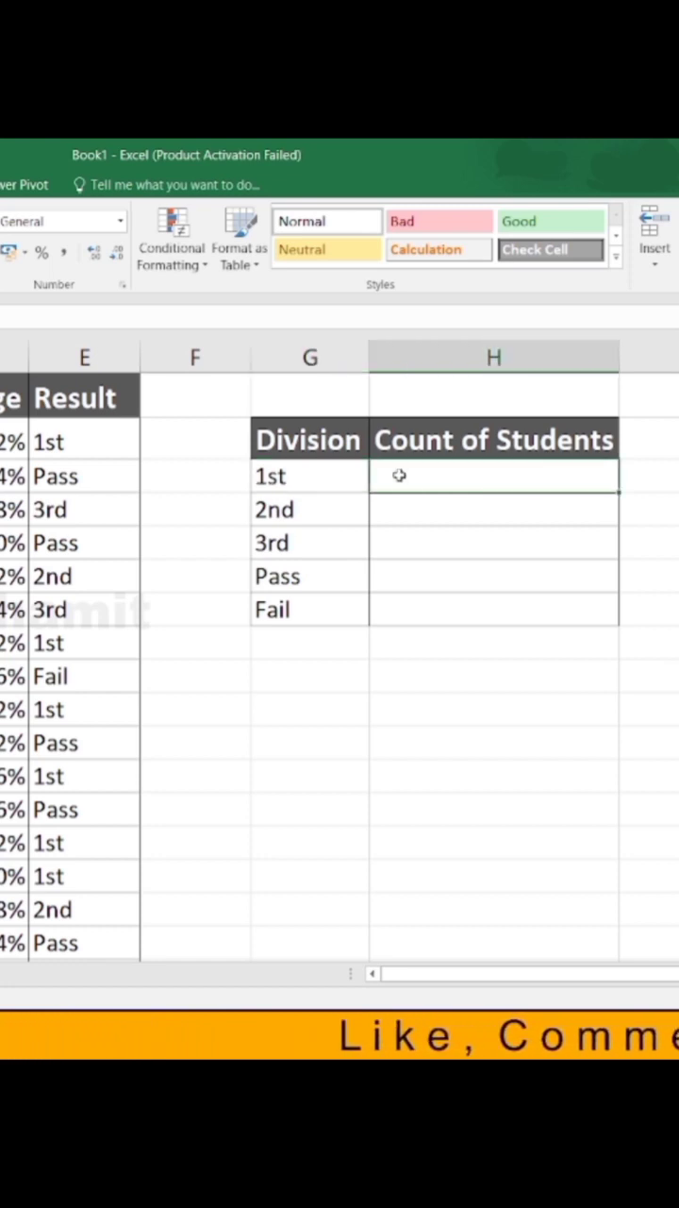
text(=count)
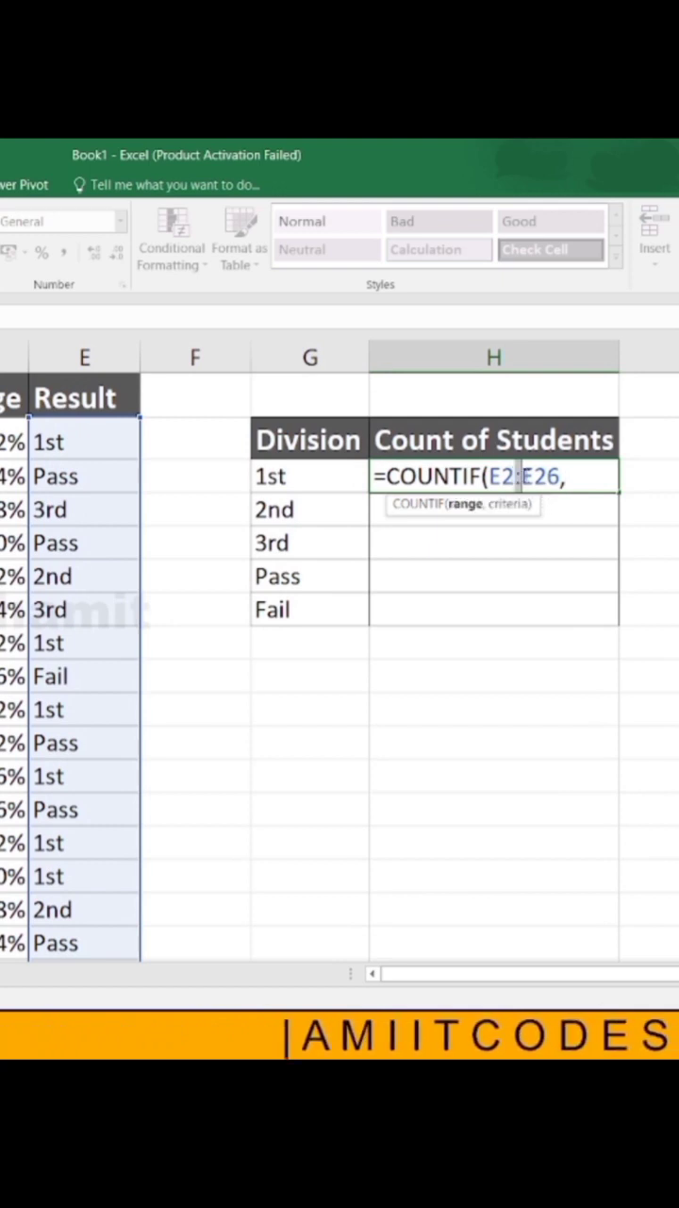
key(f4)
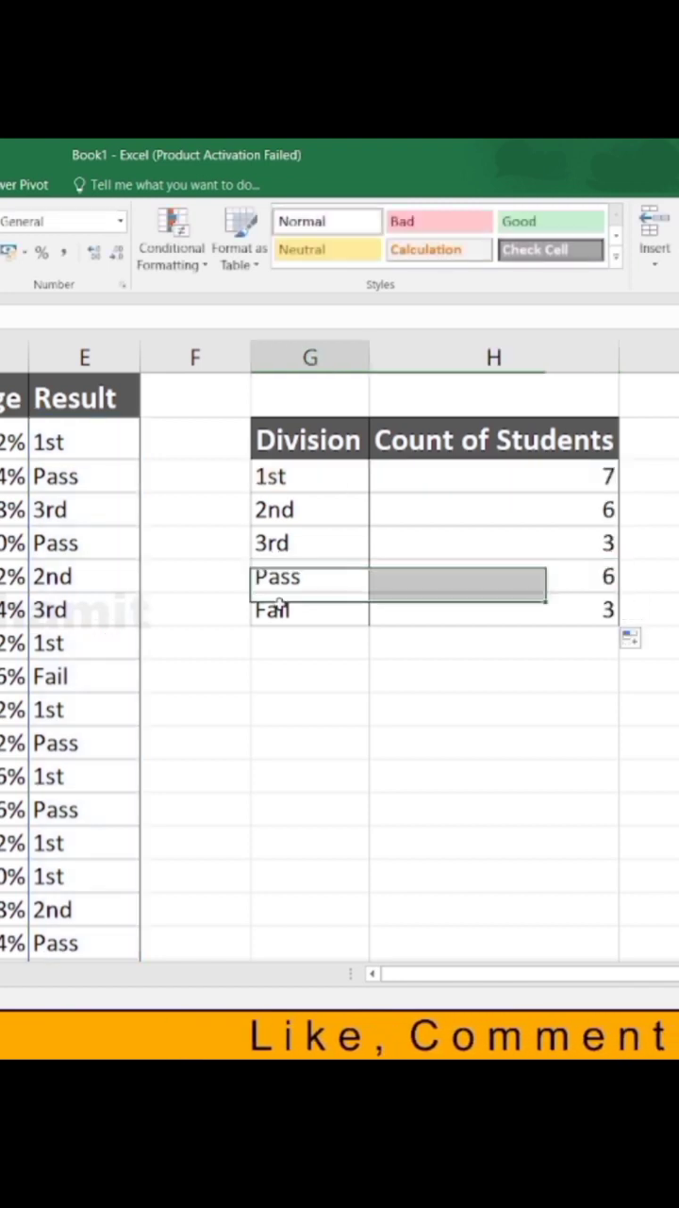
- Fill the COUNTIF formula down to Fail, giving 7, 6, 3, 6 and 3
click(492, 610)
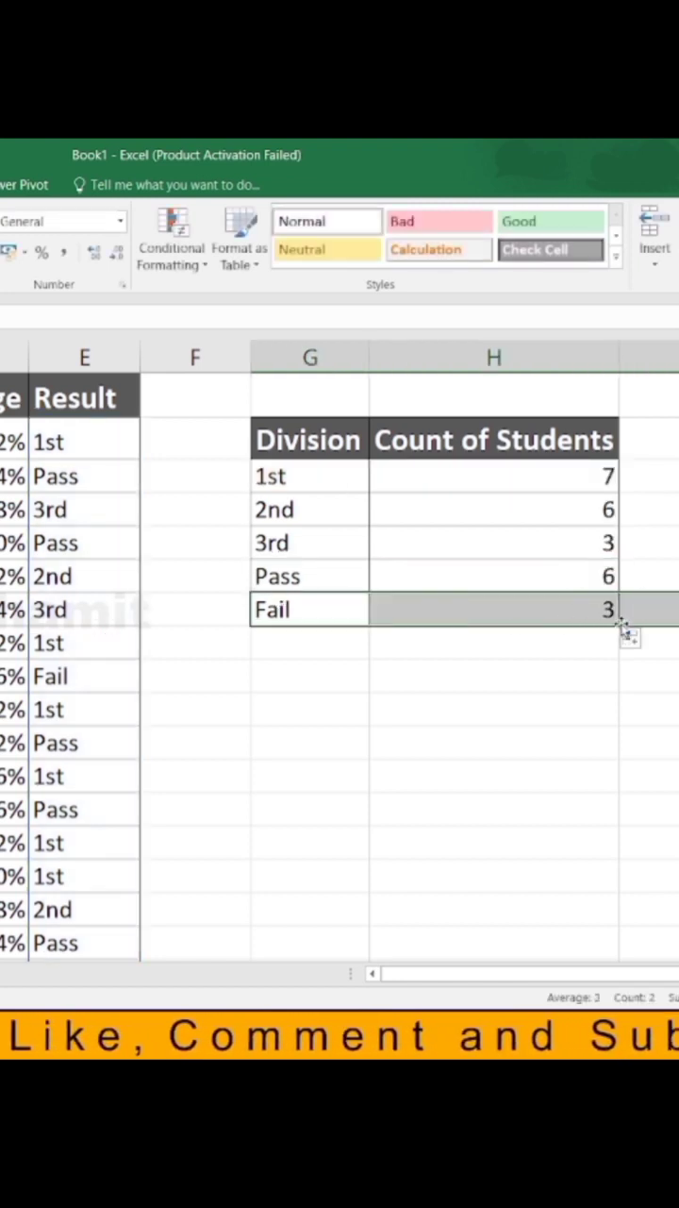